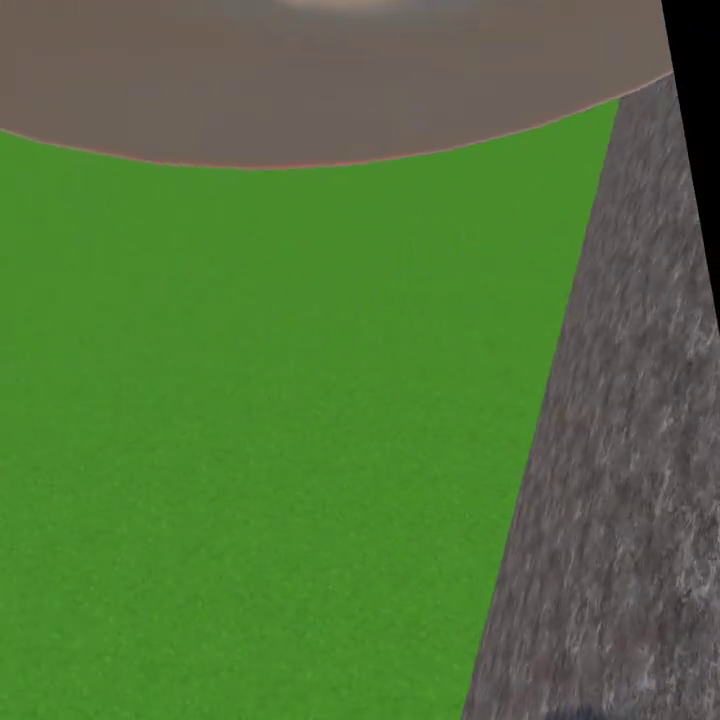
mouse_move(360, 360)
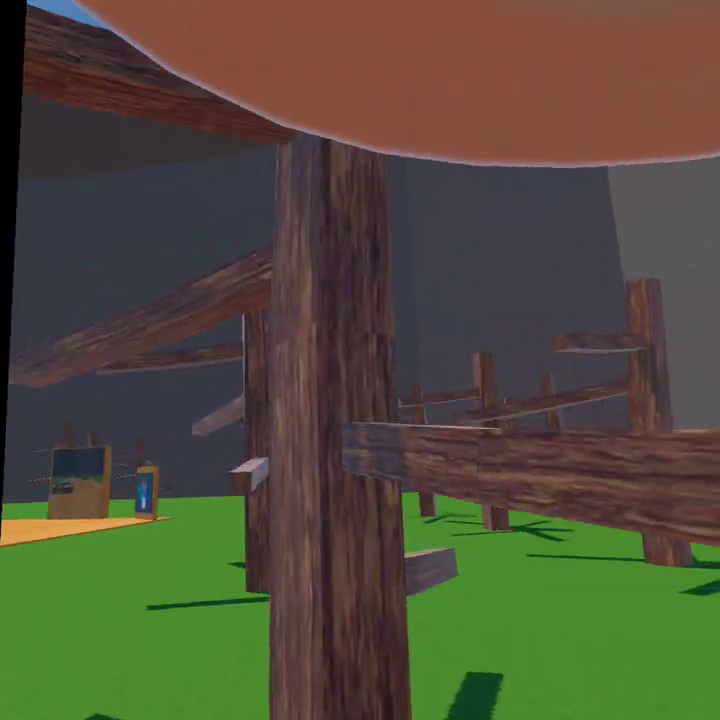